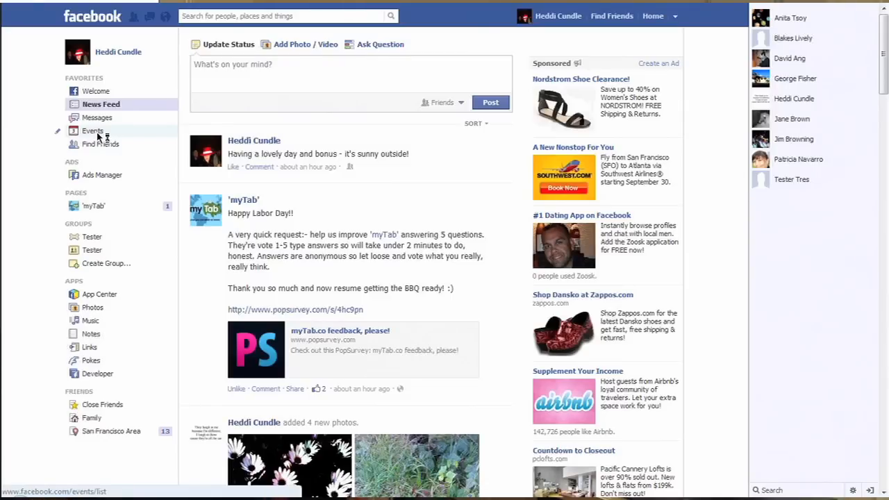
Start a new event from the Events page.
{"action": "left_click", "coordinate": [92, 130]}
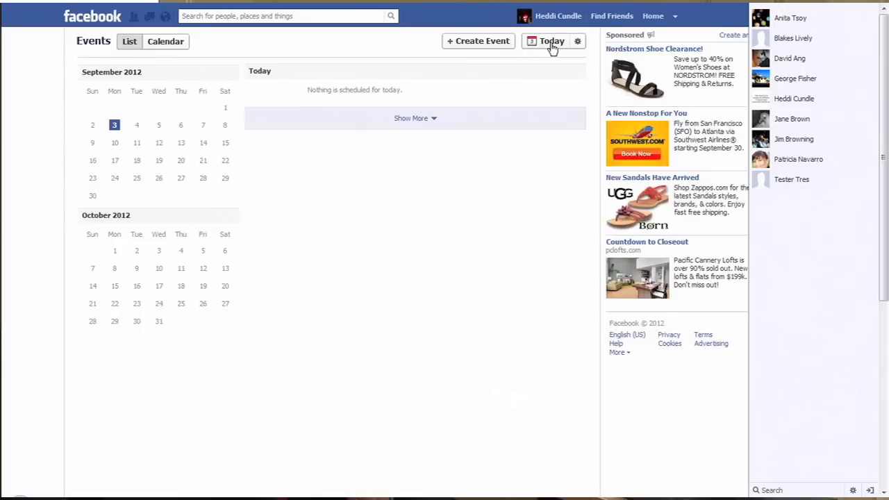
{"action": "left_click", "coordinate": [478, 40]}
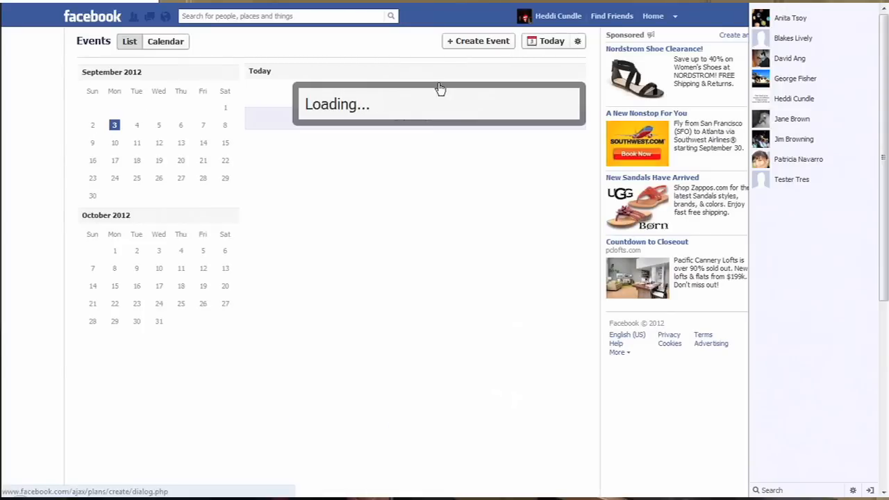
Fill in the event form: name 'Birthday party', details '40th birthday', location 'home'.
{"action": "type", "text": "Birthday party"}
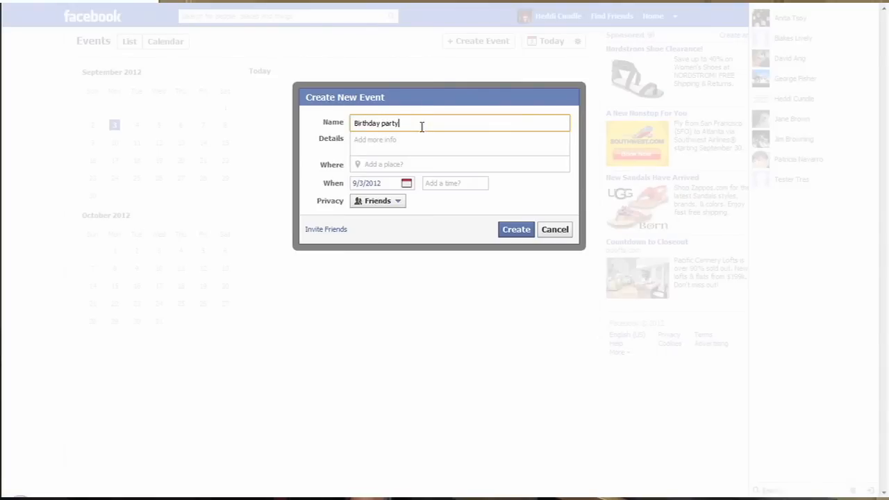
{"action": "type", "text": "40th birthday"}
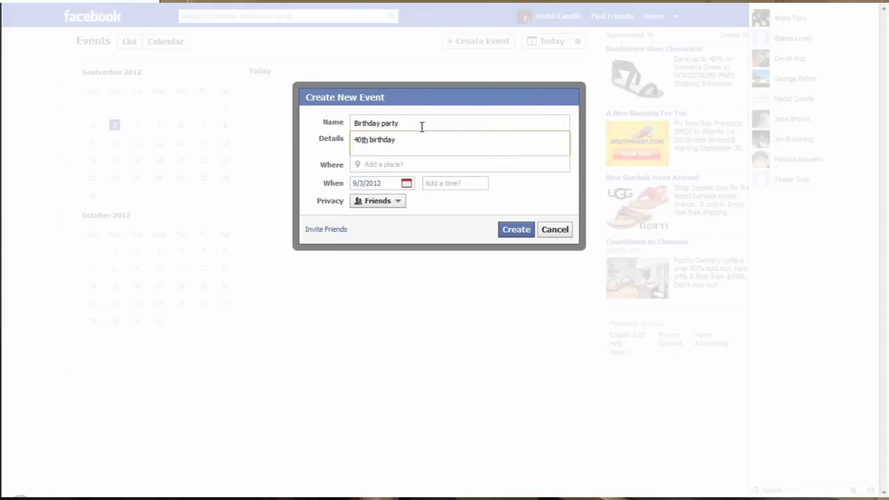
{"action": "left_click", "coordinate": [458, 164]}
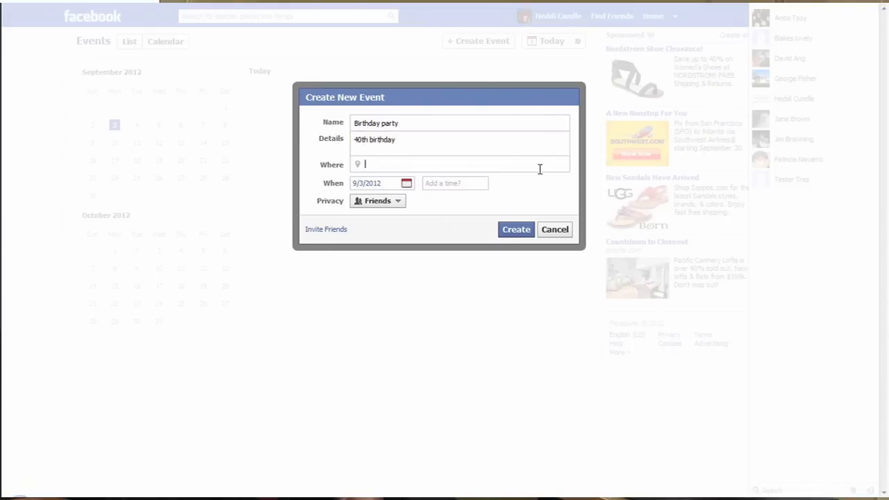
{"action": "type", "text": "hom"}
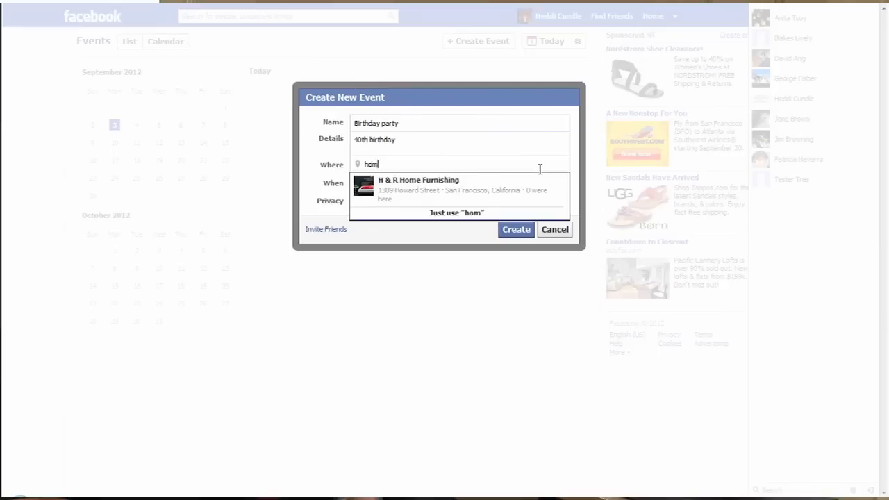
{"action": "type", "text": "e"}
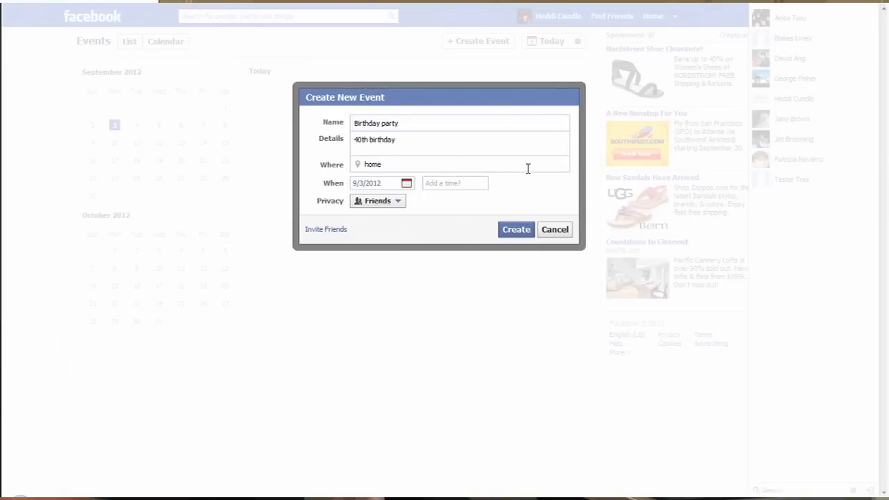
Schedule the event for September 20 from 8:00 pm with an end time of 11:00 pm.
{"action": "left_click", "coordinate": [406, 182]}
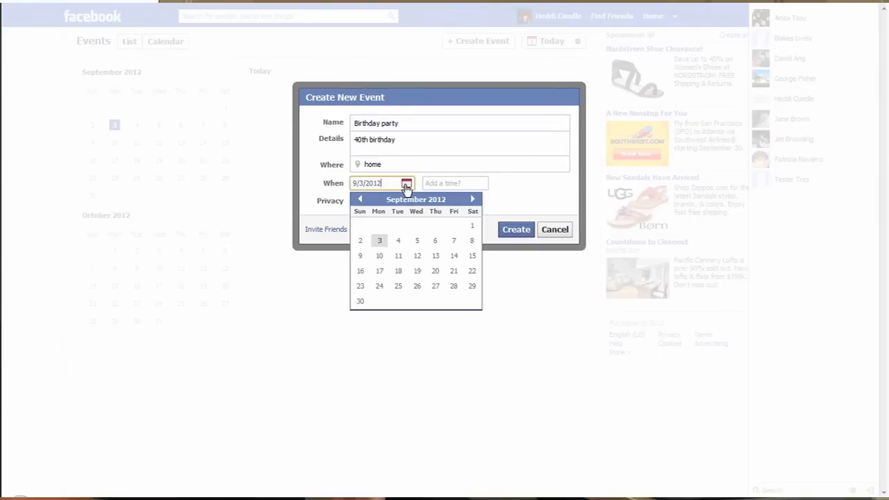
{"action": "left_click", "coordinate": [435, 271]}
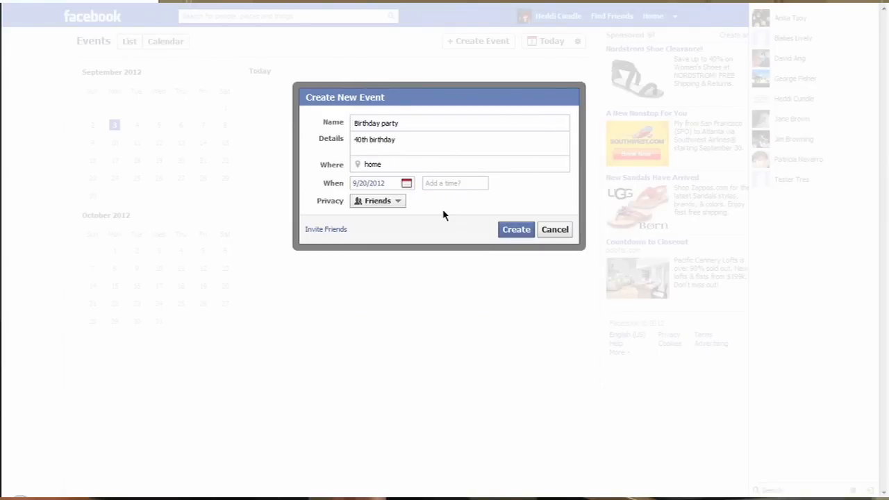
{"action": "left_click", "coordinate": [454, 183]}
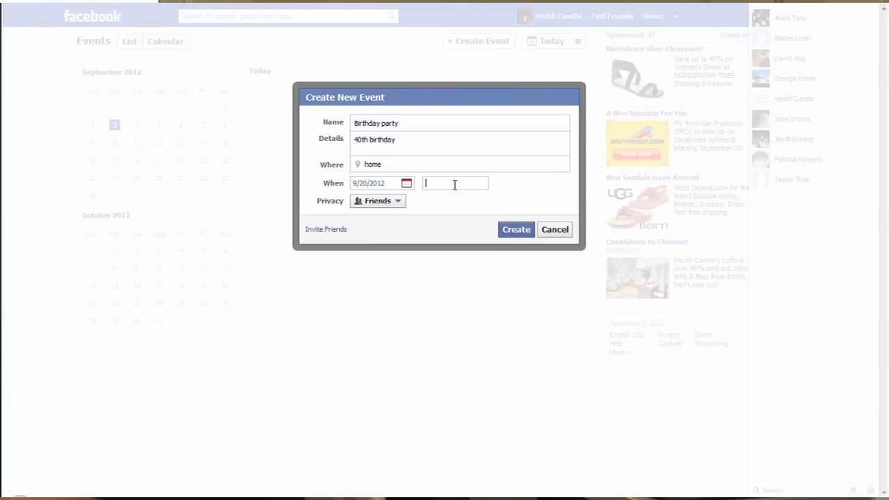
{"action": "type", "text": "8"}
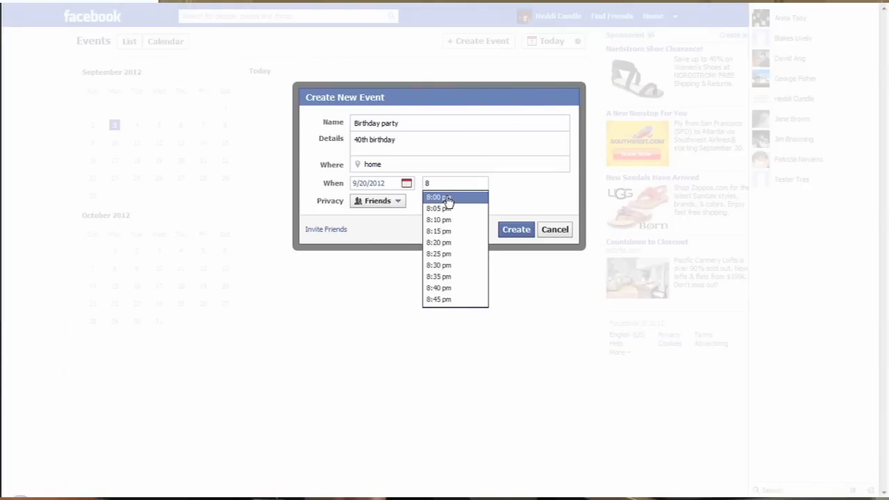
{"action": "left_click", "coordinate": [437, 197]}
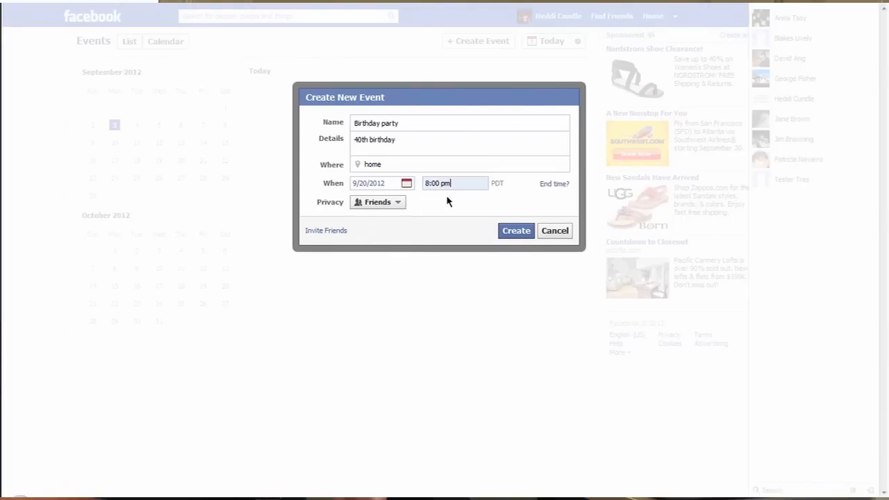
{"action": "left_click", "coordinate": [553, 183]}
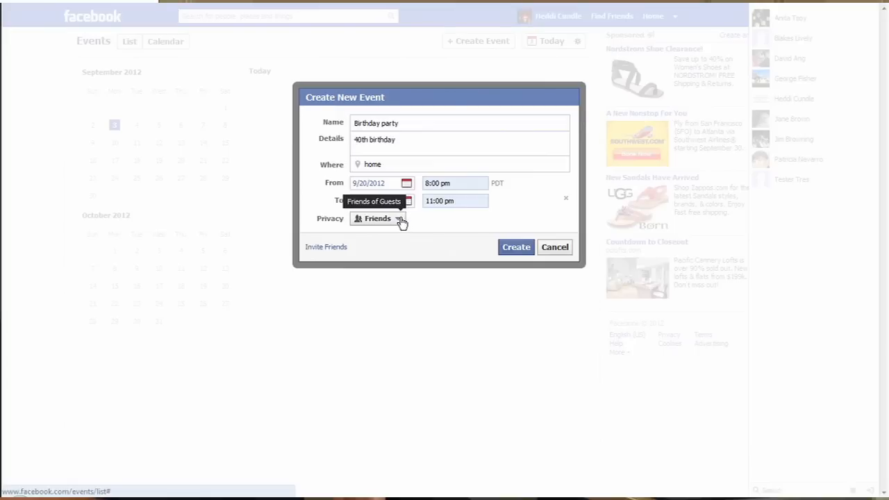
Review the privacy choices and keep the event visible to Friends.
{"action": "left_click", "coordinate": [377, 218]}
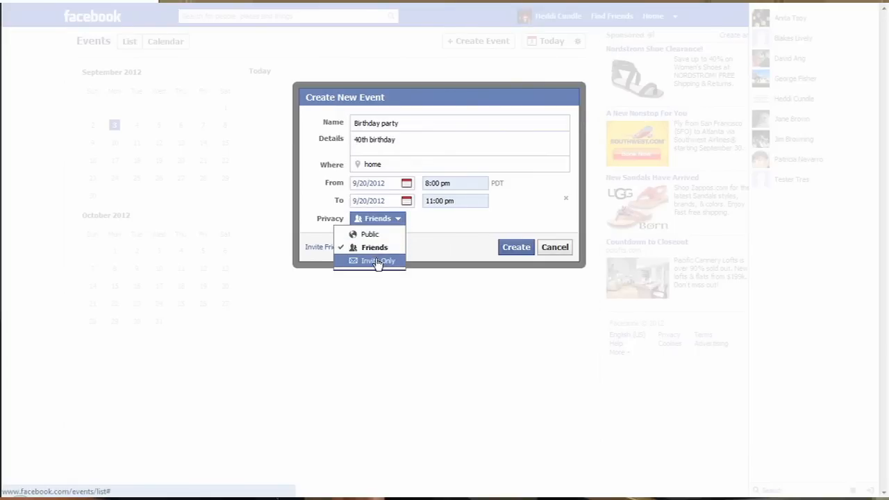
{"action": "mouse_move", "coordinate": [369, 234]}
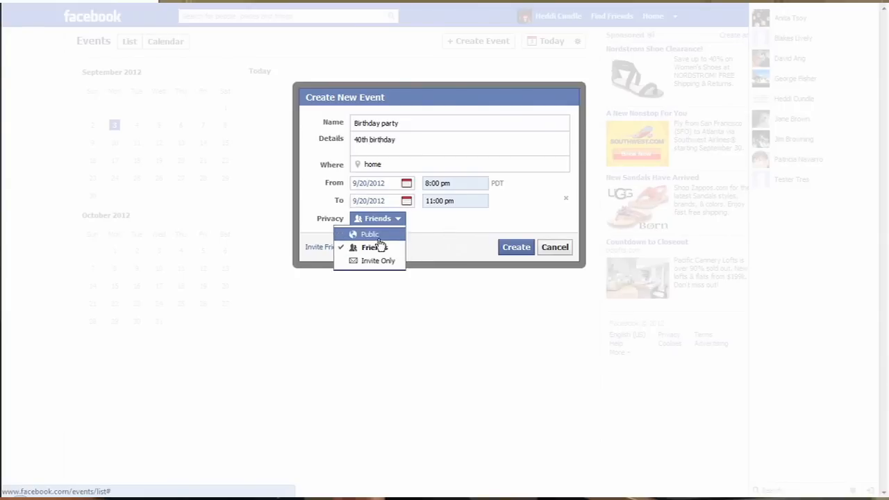
{"action": "left_click", "coordinate": [370, 248]}
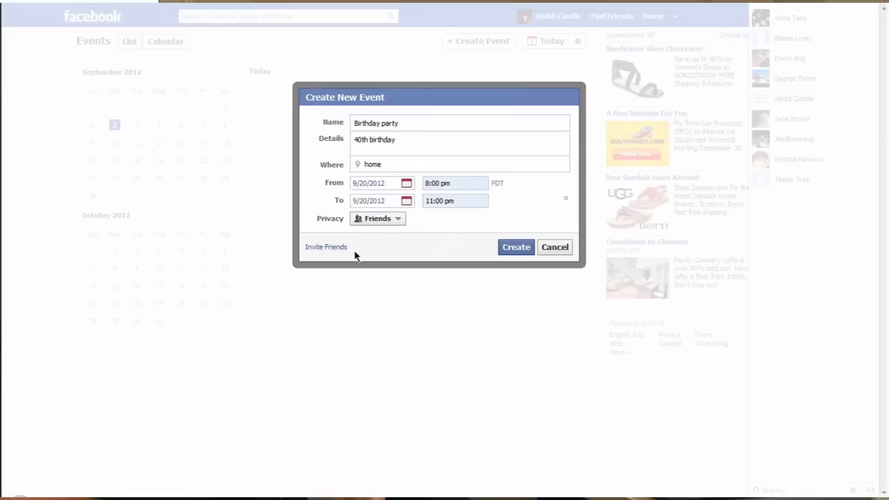
{"action": "mouse_move", "coordinate": [326, 247]}
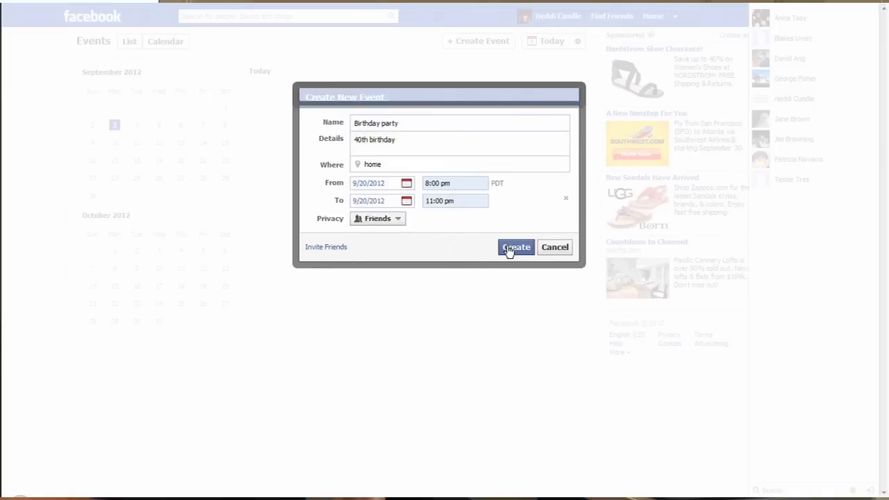
{"action": "left_click", "coordinate": [516, 247]}
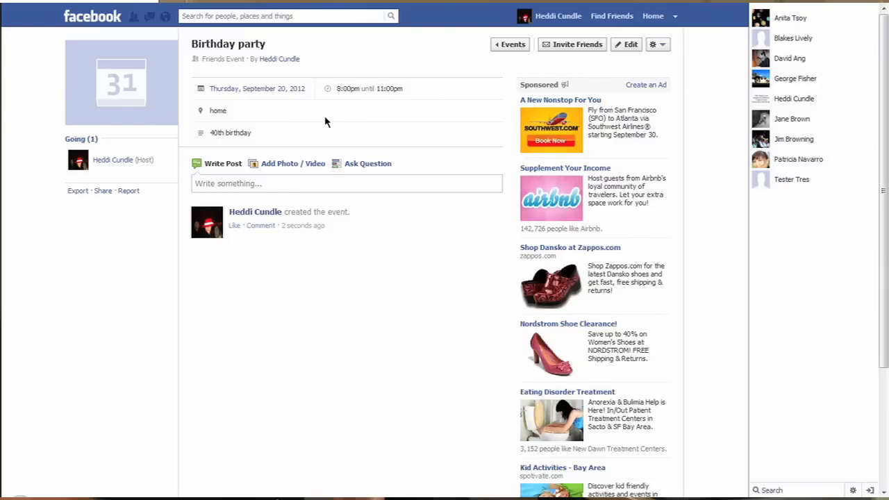
{"action": "mouse_move", "coordinate": [368, 223]}
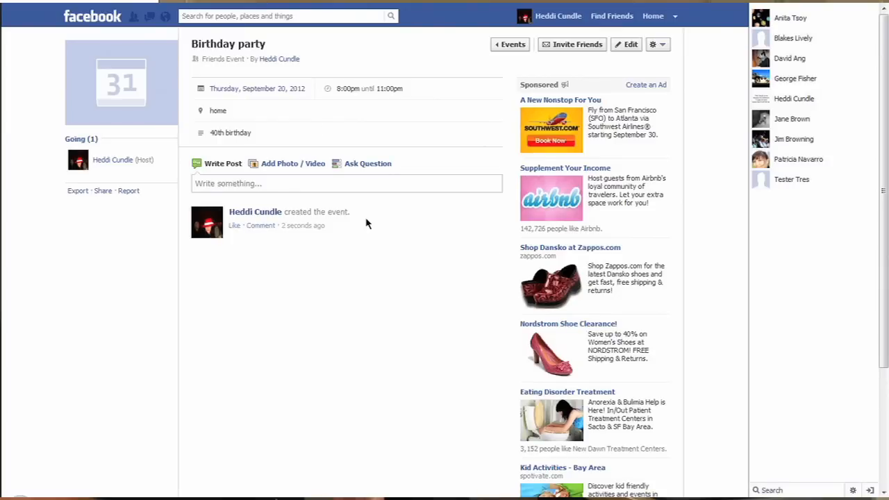
{"action": "mouse_move", "coordinate": [277, 172]}
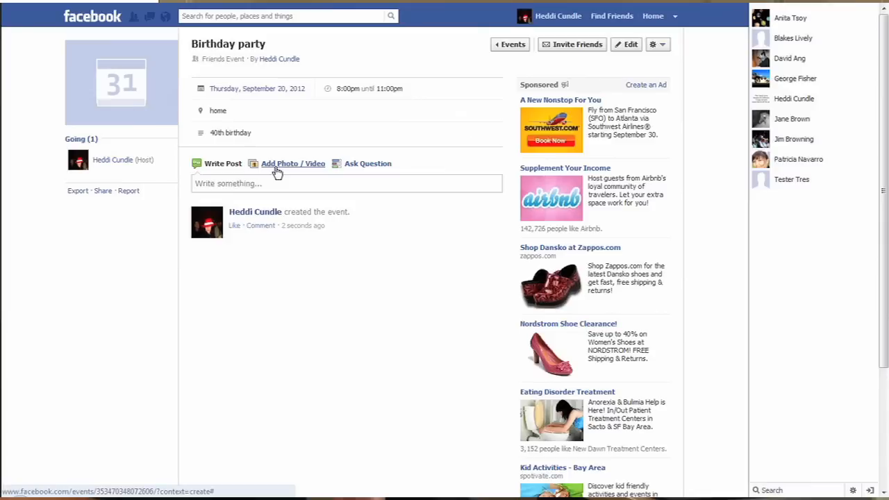
{"action": "mouse_move", "coordinate": [368, 163]}
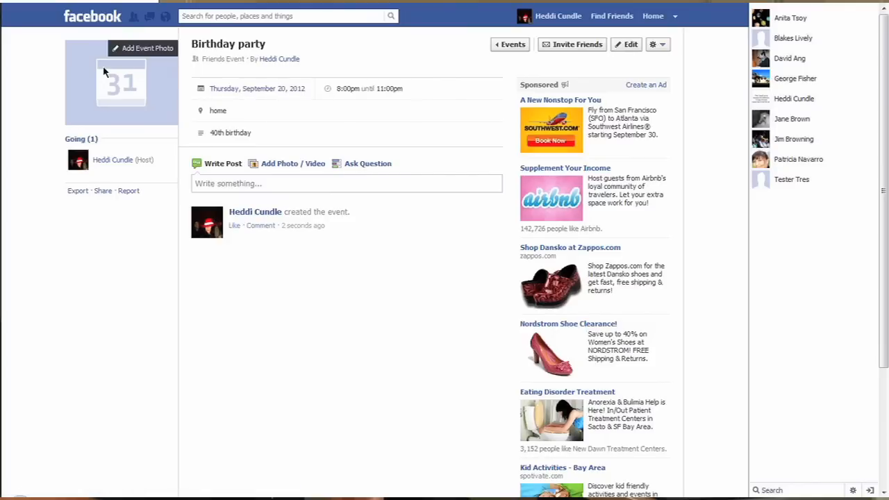
{"action": "mouse_move", "coordinate": [147, 48]}
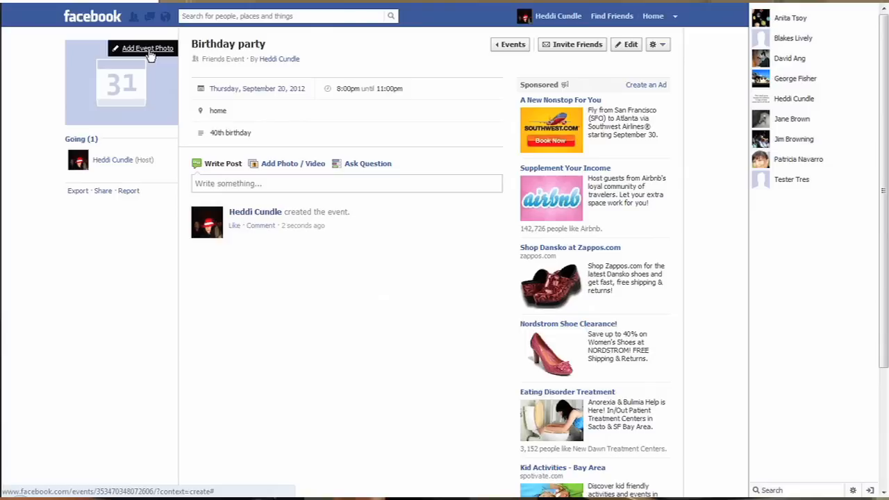
{"action": "left_click", "coordinate": [147, 48]}
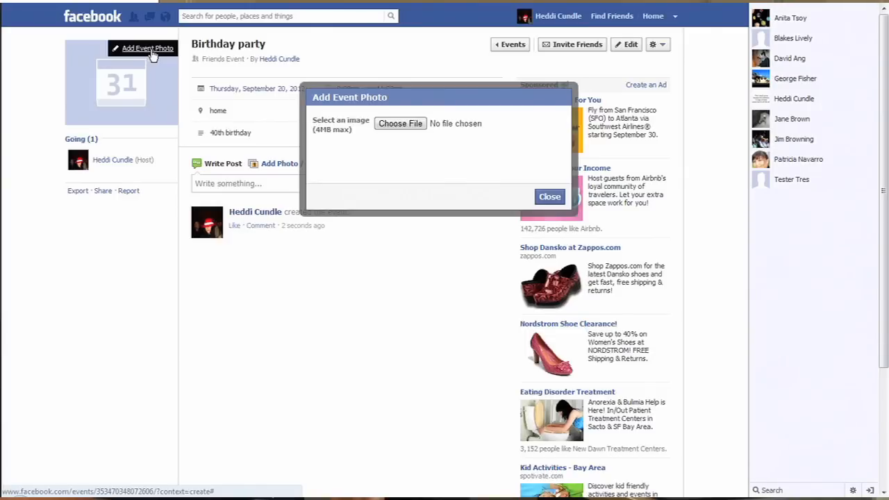
{"action": "mouse_move", "coordinate": [401, 124]}
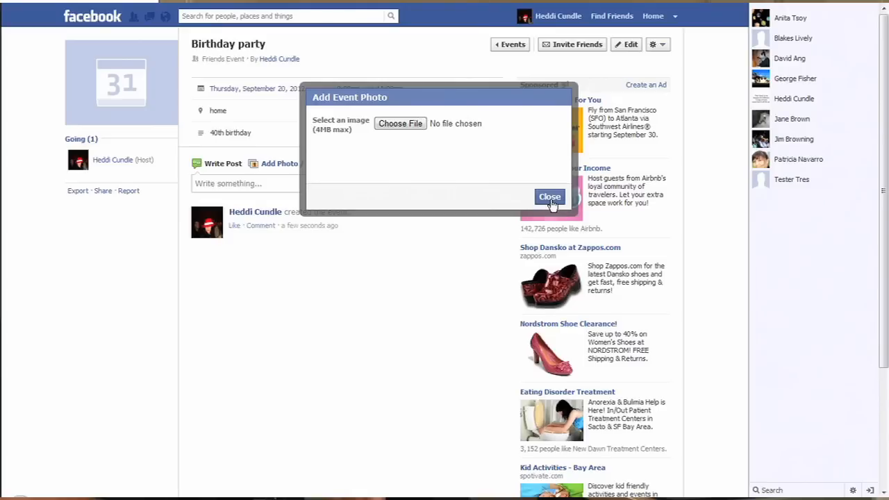
{"action": "left_click", "coordinate": [550, 196]}
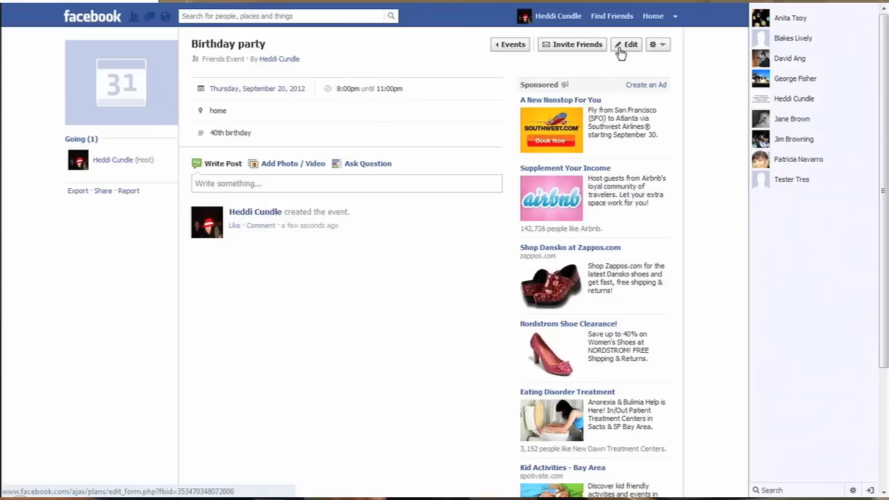
{"action": "left_click", "coordinate": [626, 43]}
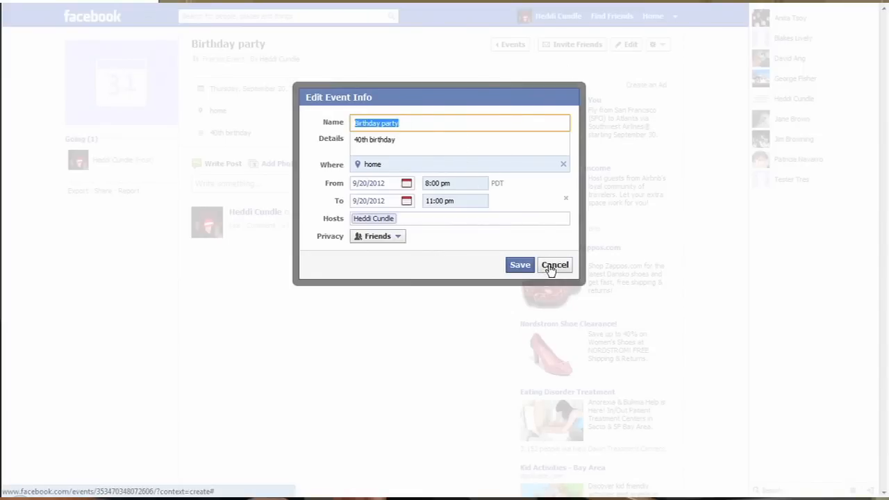
{"action": "left_click", "coordinate": [554, 264]}
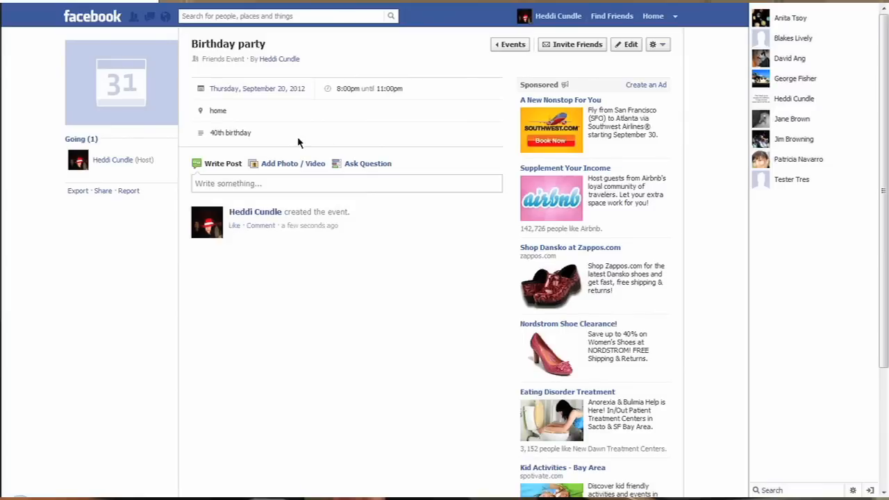
View the Edit Hosts dialog from the gear menu and leave the hosts unchanged.
{"action": "left_click", "coordinate": [658, 44]}
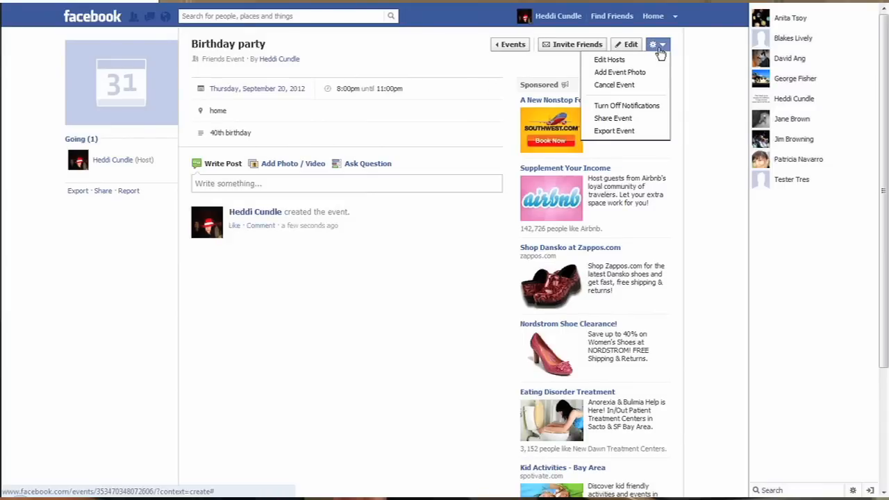
{"action": "mouse_move", "coordinate": [610, 59]}
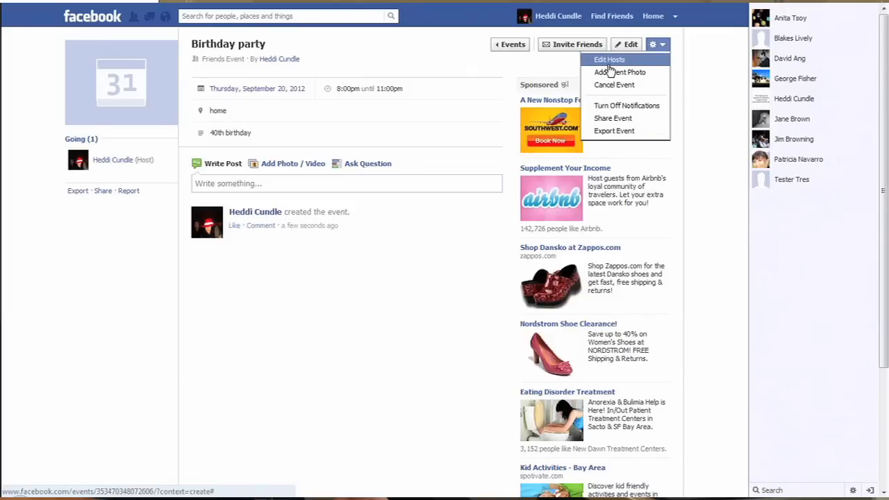
{"action": "mouse_move", "coordinate": [610, 69]}
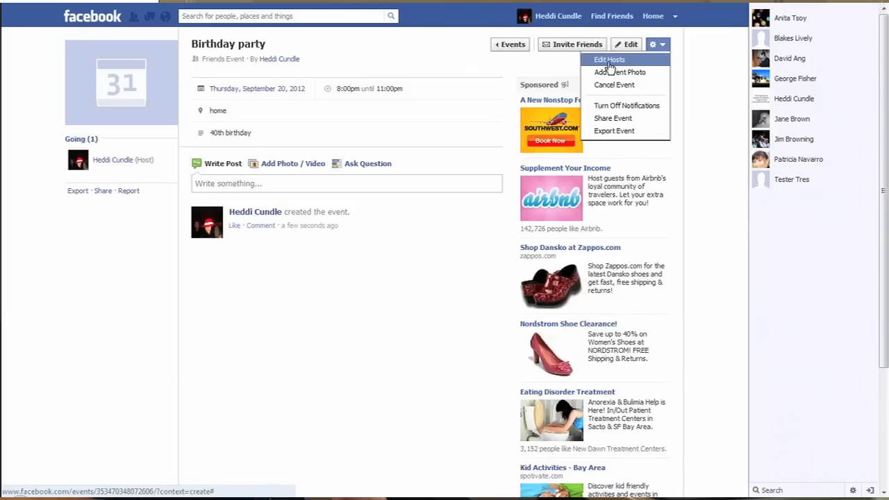
{"action": "left_click", "coordinate": [608, 59]}
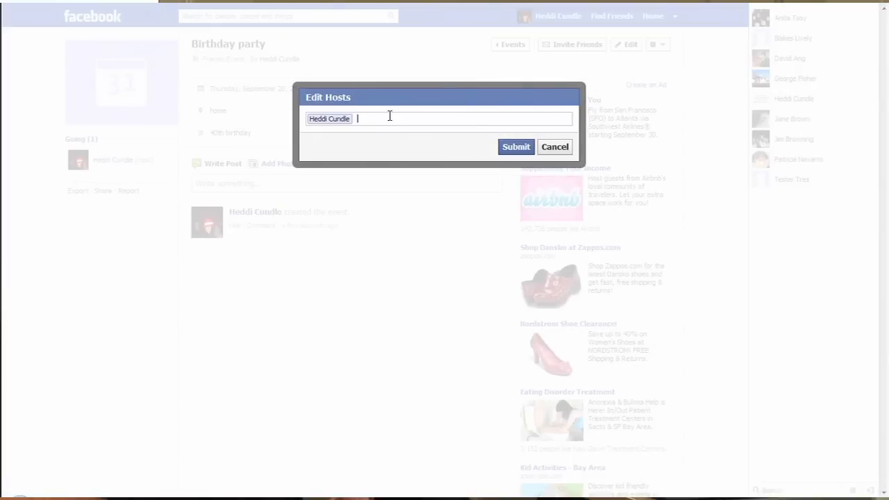
{"action": "type", "text": "an"}
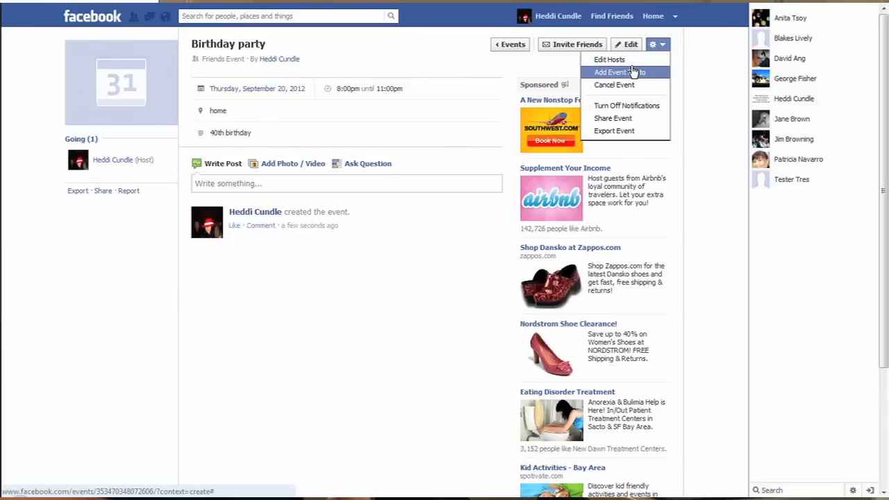
{"action": "mouse_move", "coordinate": [631, 75]}
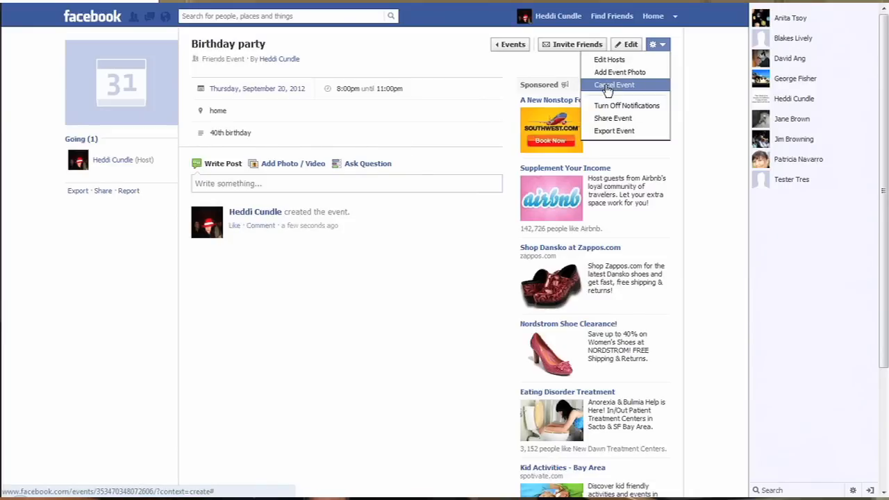
{"action": "mouse_move", "coordinate": [619, 106]}
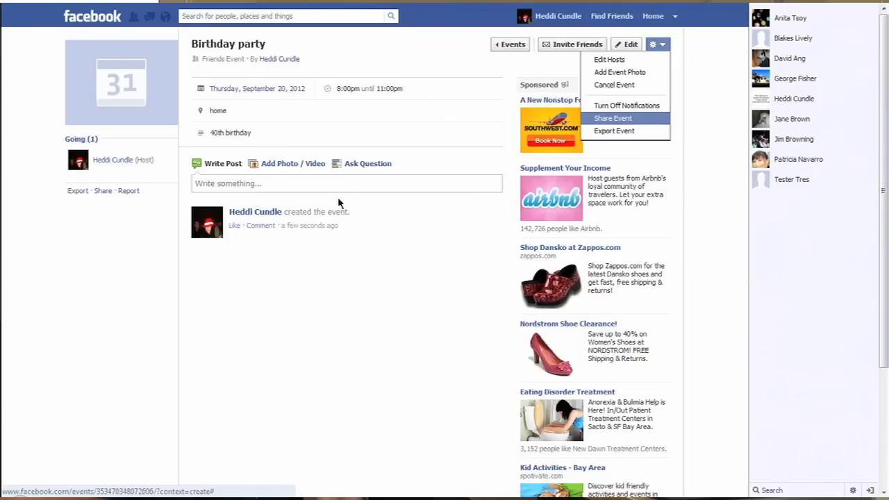
{"action": "mouse_move", "coordinate": [372, 183]}
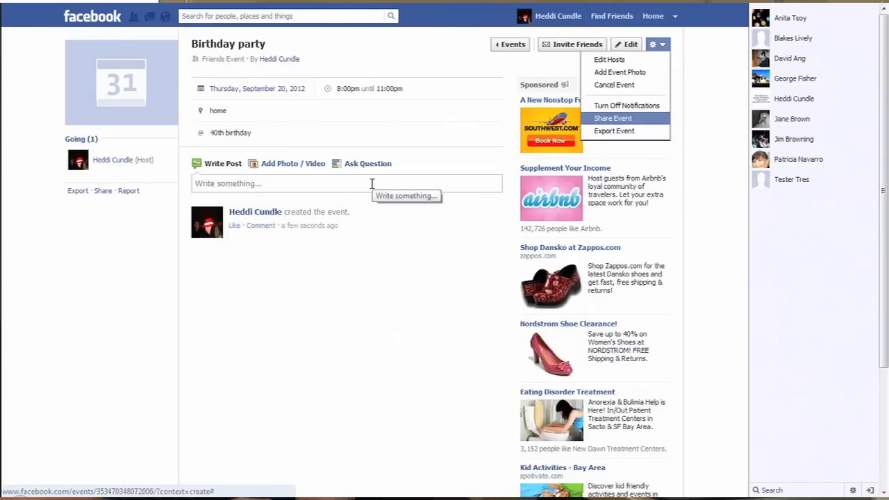
{"action": "mouse_move", "coordinate": [362, 197]}
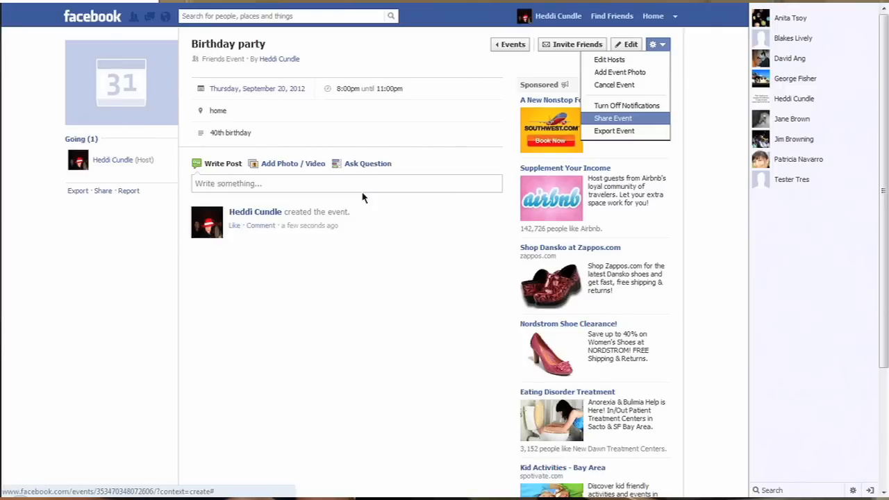
{"action": "mouse_move", "coordinate": [366, 195]}
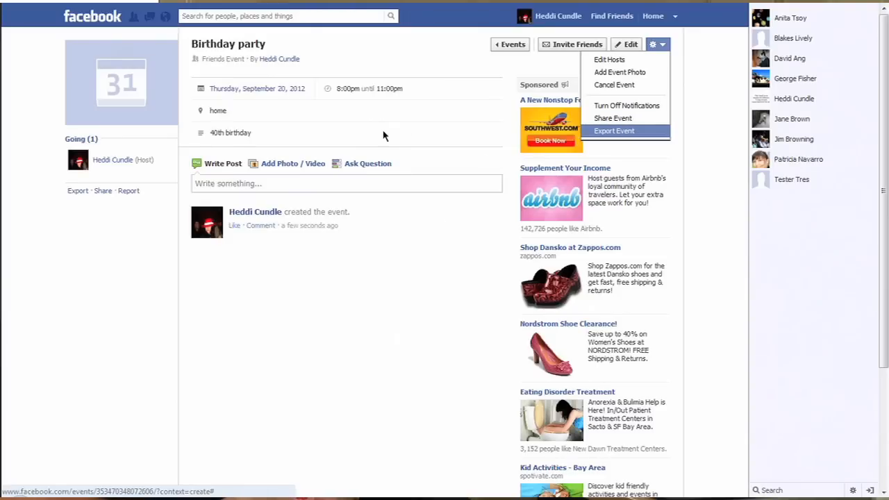
{"action": "mouse_move", "coordinate": [400, 146]}
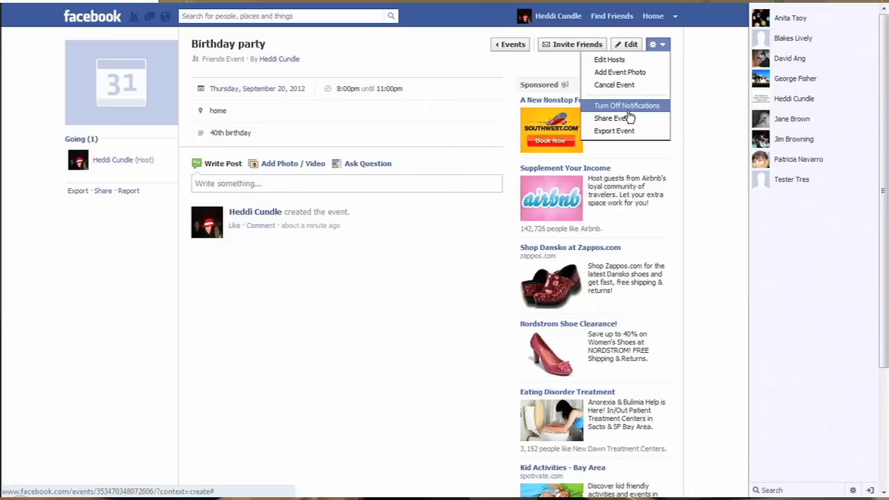
{"action": "left_click", "coordinate": [610, 118]}
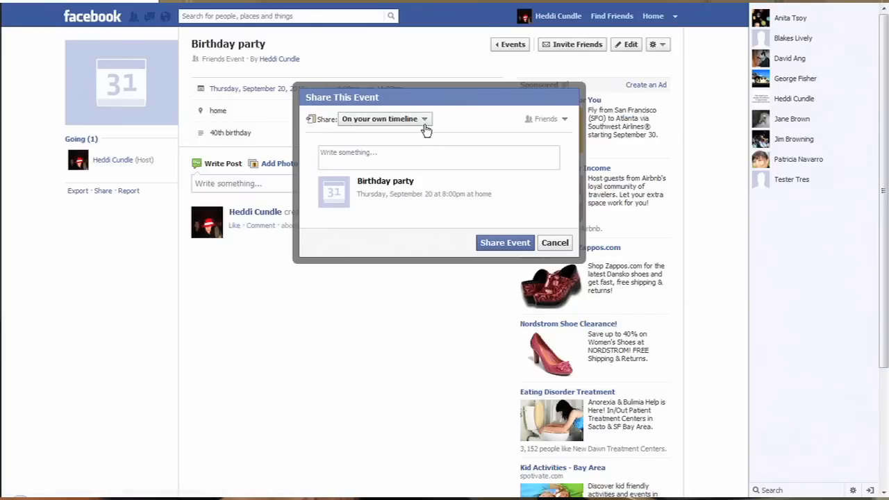
{"action": "left_click", "coordinate": [382, 119]}
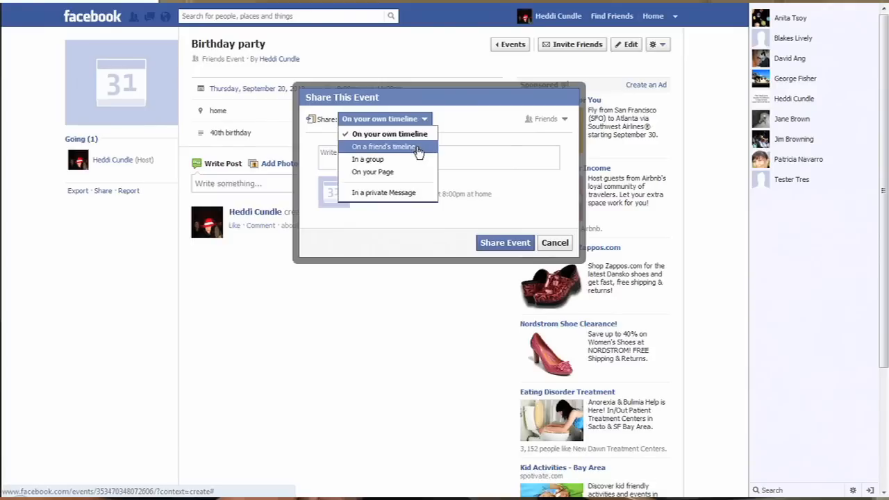
{"action": "mouse_move", "coordinate": [387, 172]}
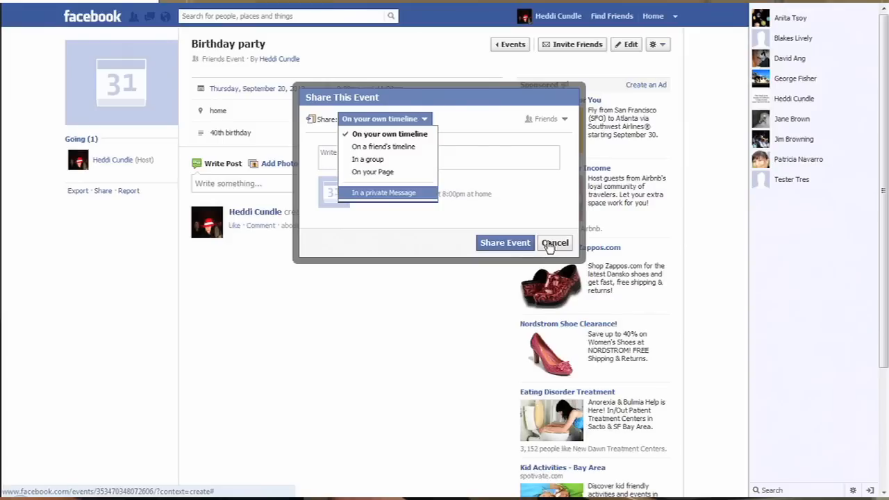
{"action": "left_click", "coordinate": [554, 243]}
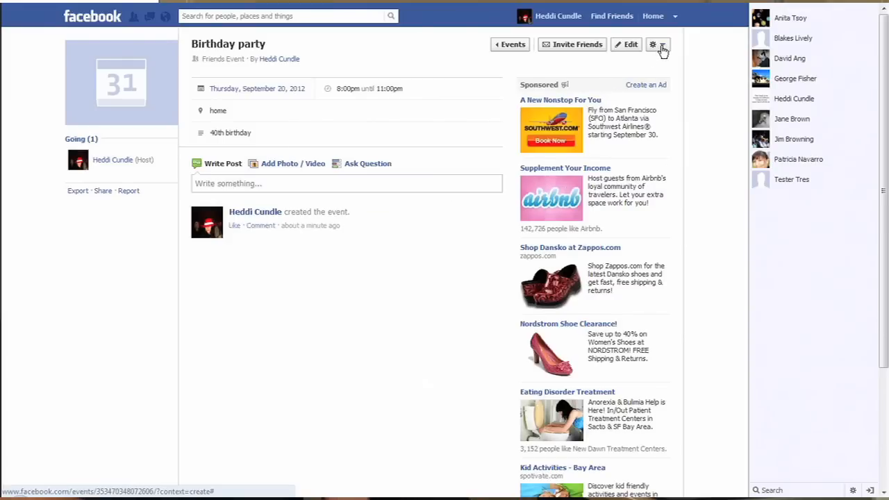
Bring up the Export Event dialog for the Birthday party from the gear menu.
{"action": "left_click", "coordinate": [653, 44]}
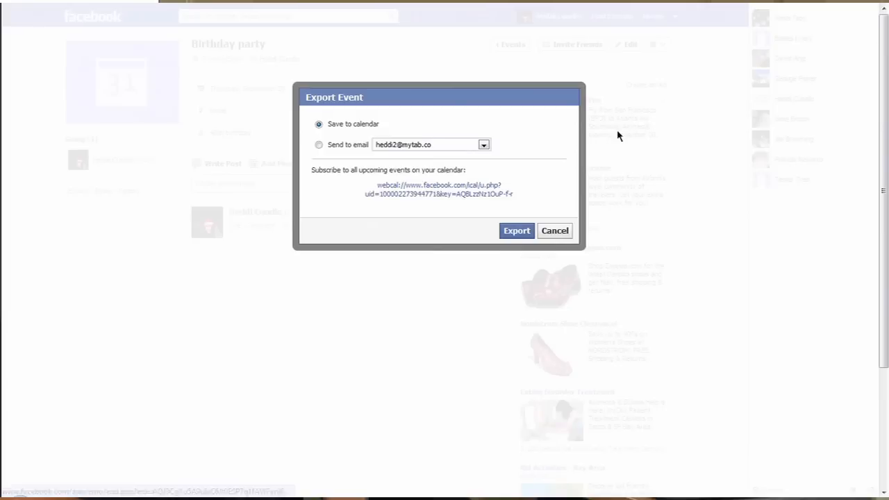
{"action": "mouse_move", "coordinate": [344, 153]}
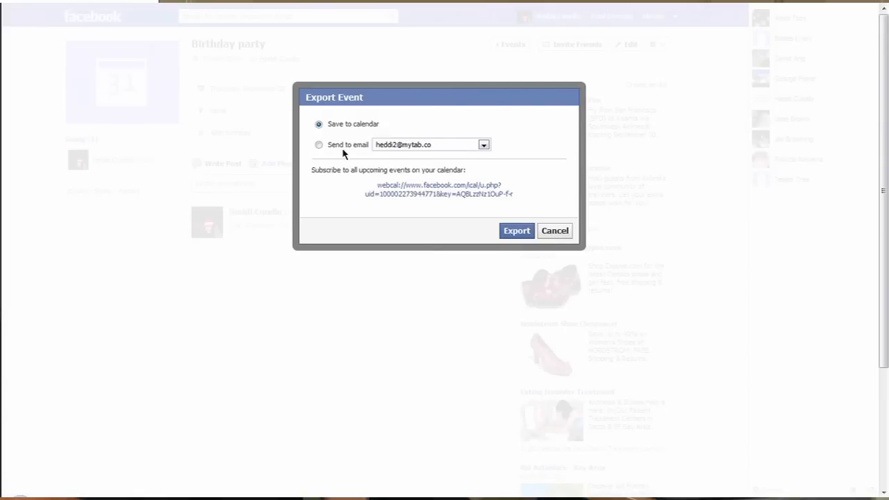
{"action": "mouse_move", "coordinate": [440, 189]}
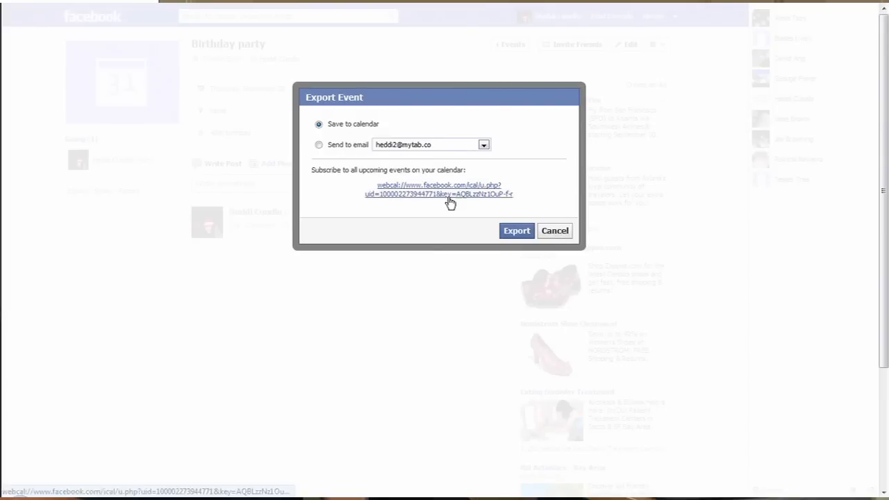